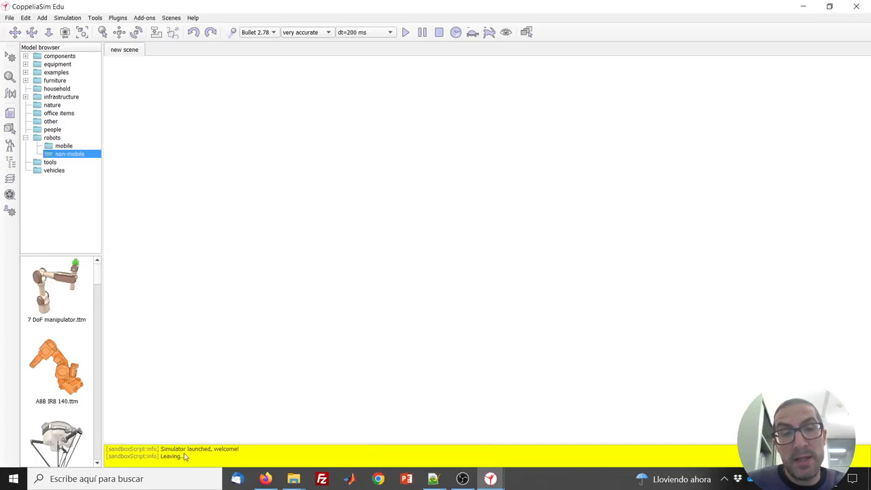
{"action": "mouse_move", "coordinate": [174, 449]}
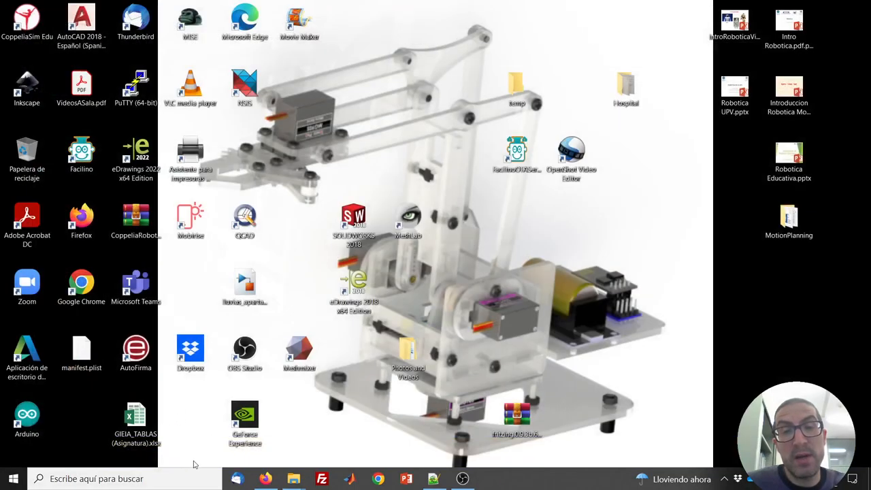
{"action": "mouse_move", "coordinate": [213, 465]}
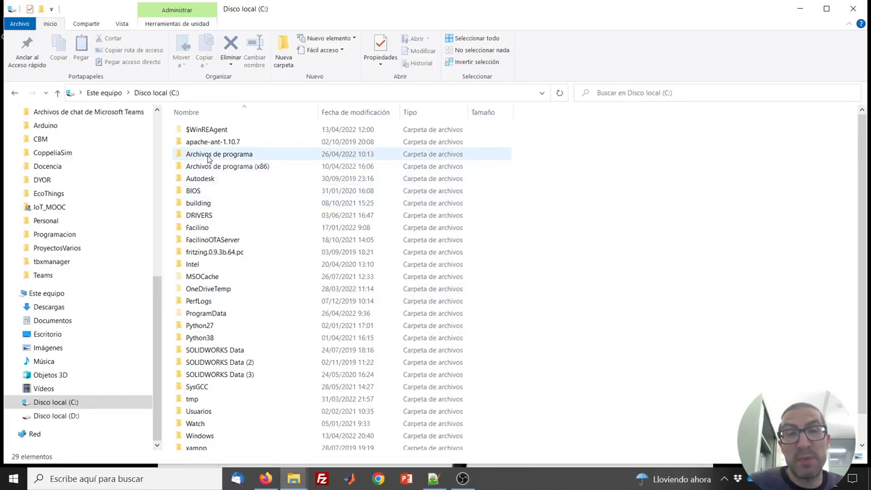
- Navigate into Archivos de programa \ CoppeliaRobotics \ CoppeliaSimEdu \ system where usrset.txt lives
{"action": "left_click", "coordinate": [219, 154]}
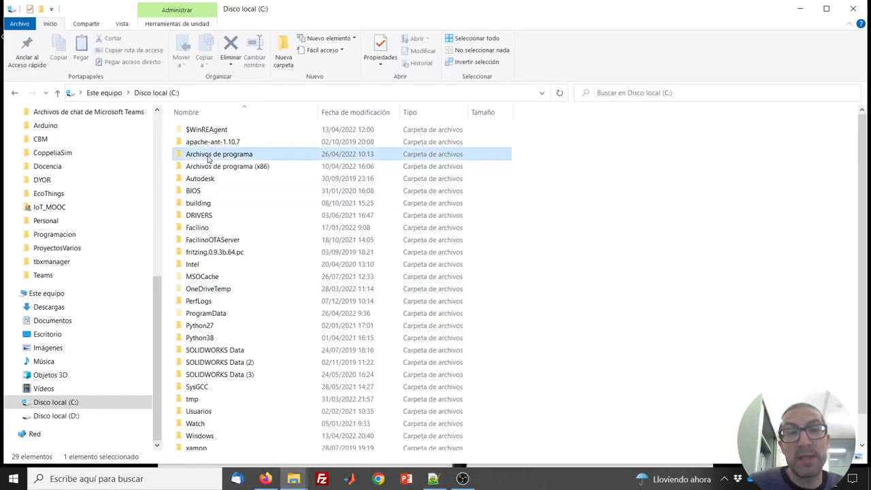
{"action": "double_click", "coordinate": [219, 154]}
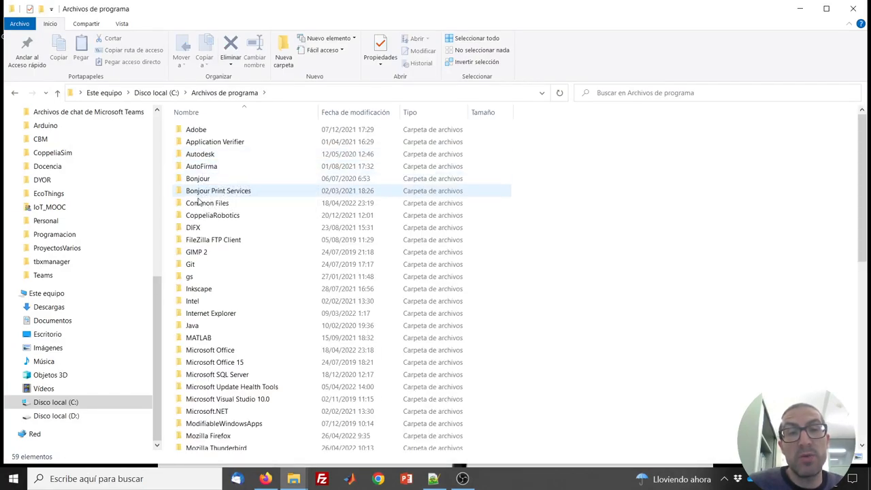
{"action": "left_click", "coordinate": [212, 215]}
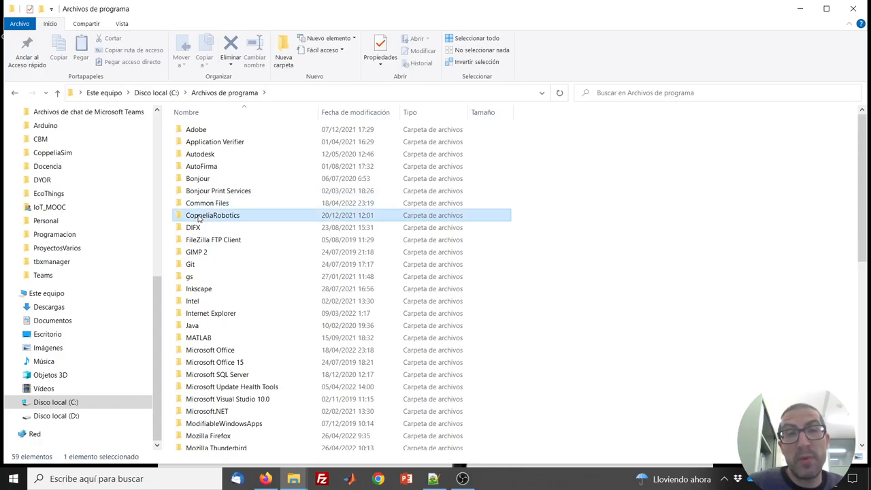
{"action": "double_click", "coordinate": [213, 215]}
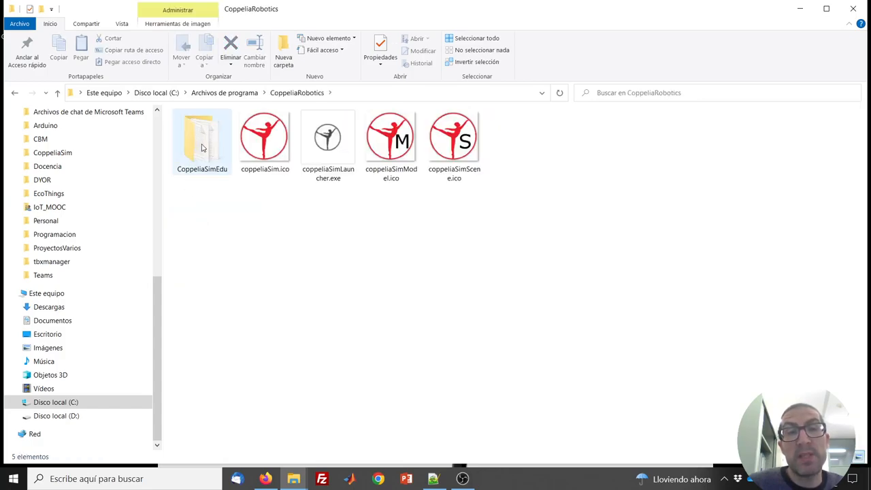
{"action": "double_click", "coordinate": [201, 136]}
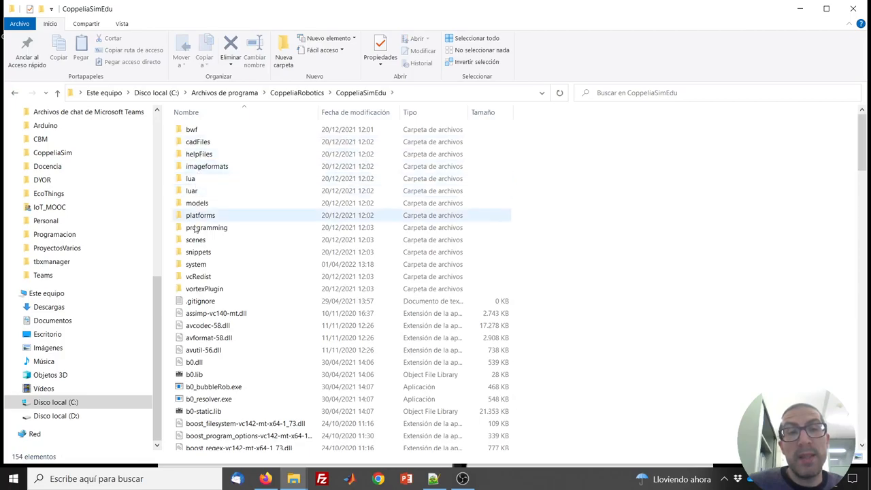
{"action": "mouse_move", "coordinate": [196, 264]}
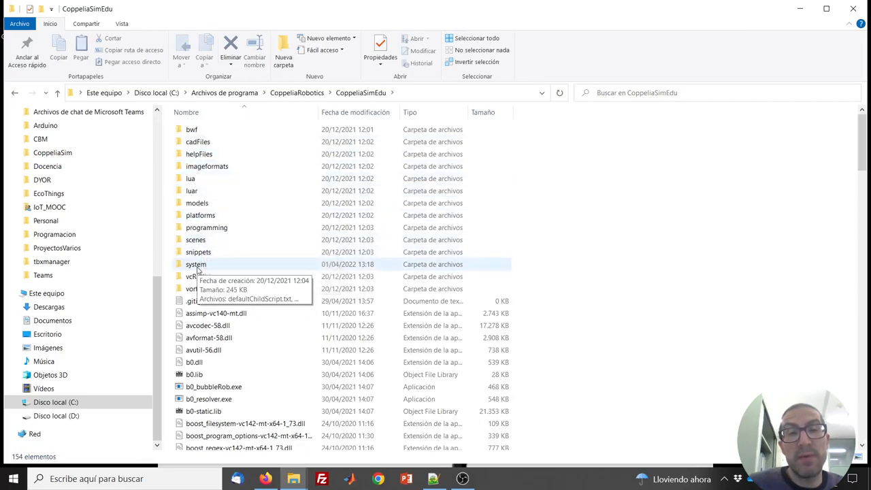
{"action": "double_click", "coordinate": [196, 264]}
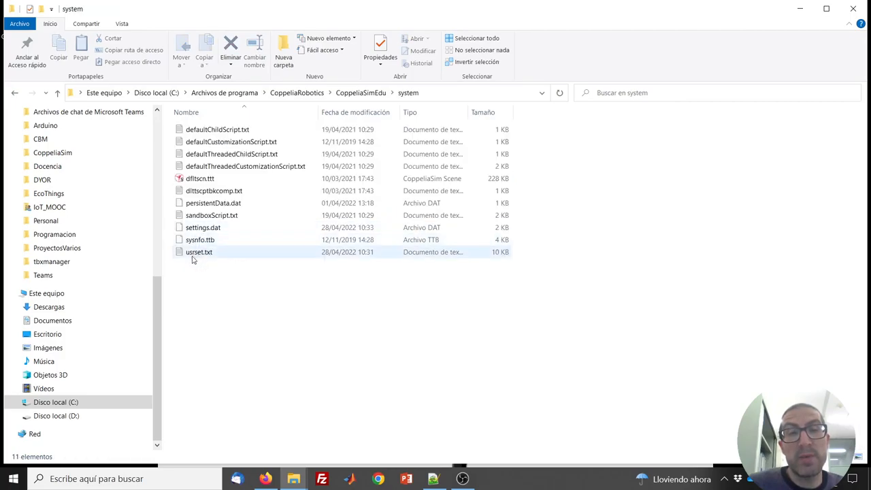
{"action": "mouse_move", "coordinate": [199, 251]}
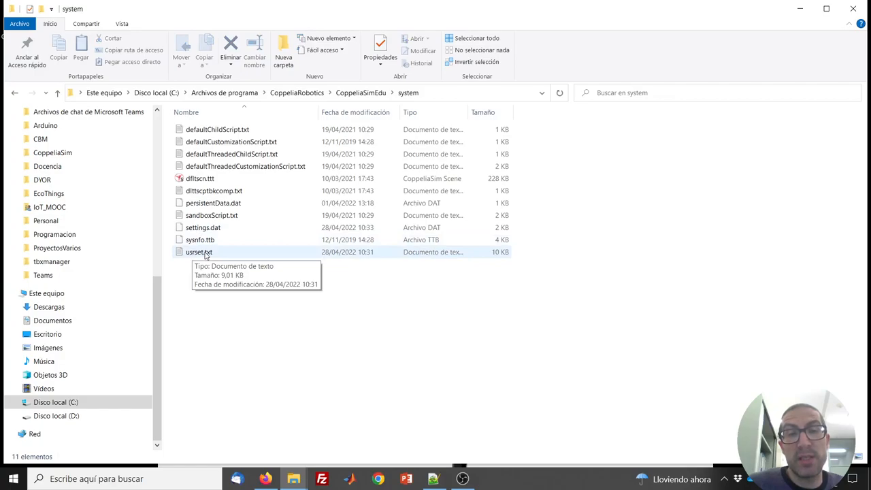
- Edit usrset.txt to uncomment allowOldEduRelease=7775, save it and close Notepad
{"action": "double_click", "coordinate": [198, 252]}
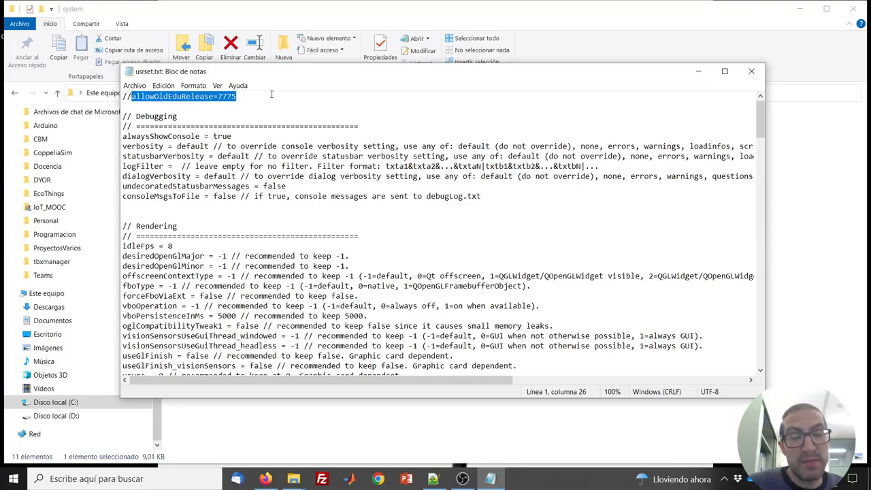
{"action": "left_click", "coordinate": [134, 95]}
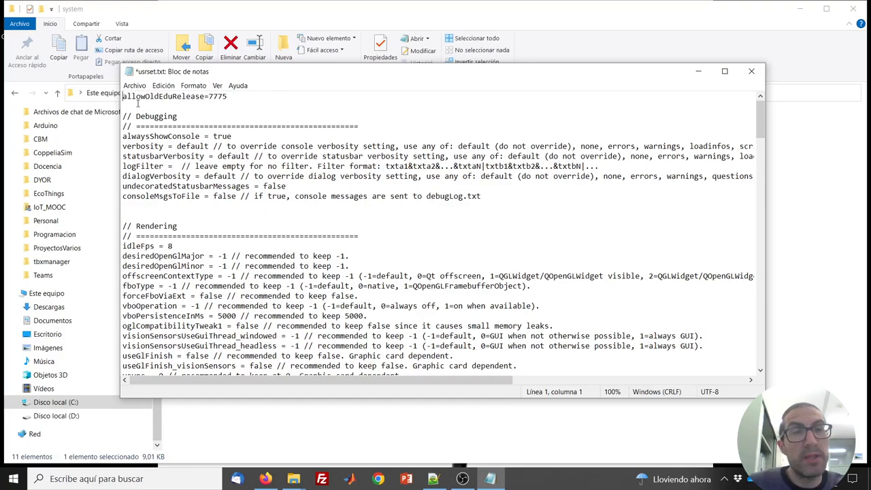
{"action": "left_click", "coordinate": [133, 85]}
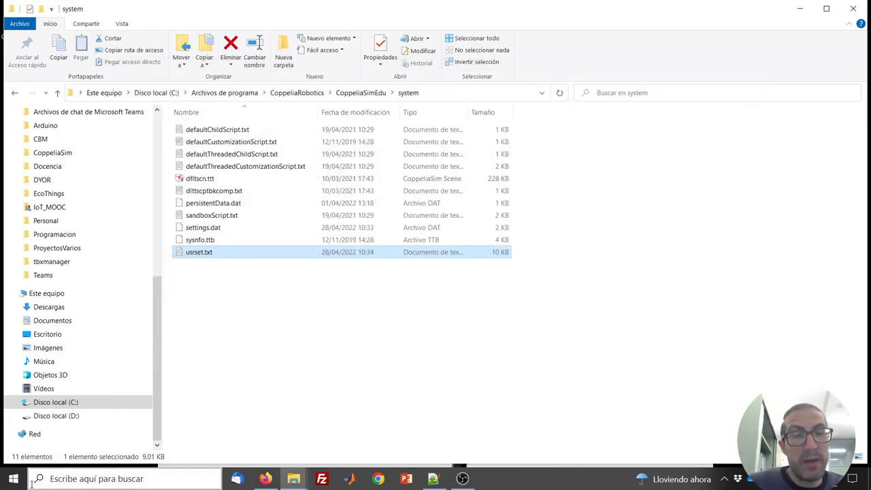
- Launch coppeliaSim Edu from the Start menu search so it opens with an empty scene
{"action": "type", "text": "coppeliaSim Edu"}
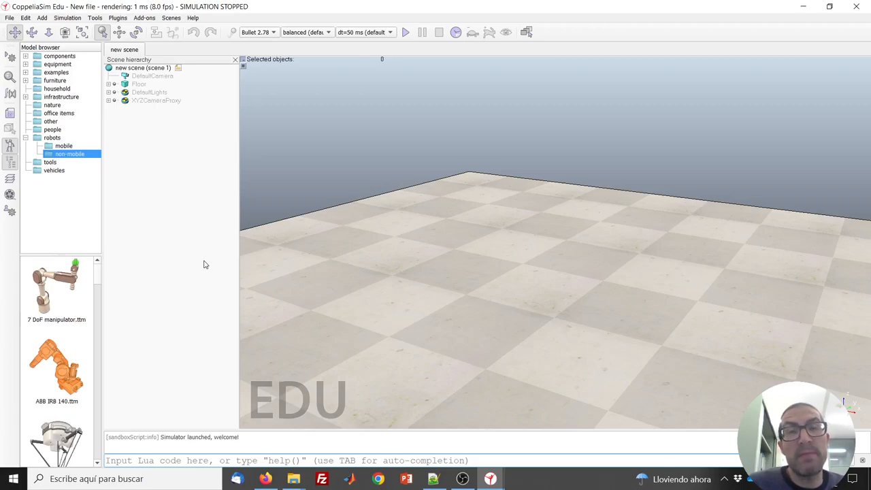
{"action": "mouse_move", "coordinate": [201, 265]}
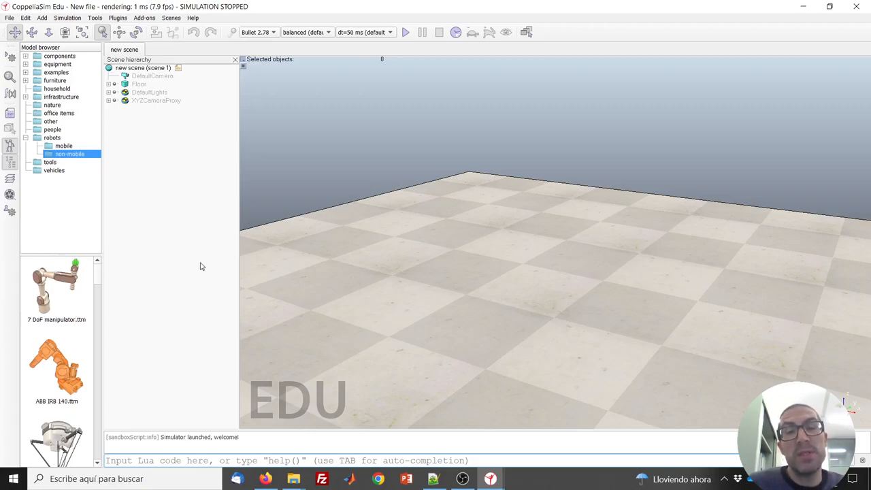